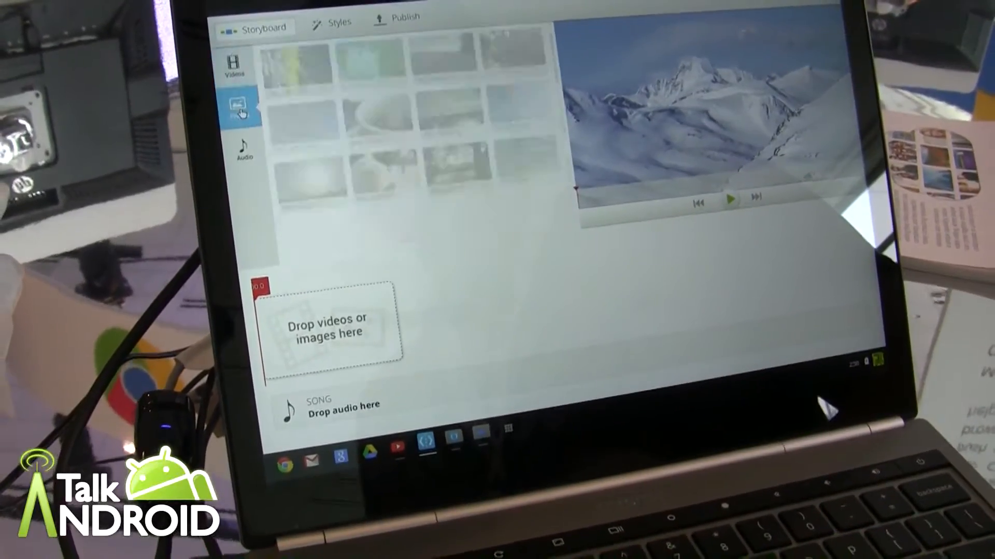
Open the Audio category in the media library to list the MP3 tracks
click(242, 172)
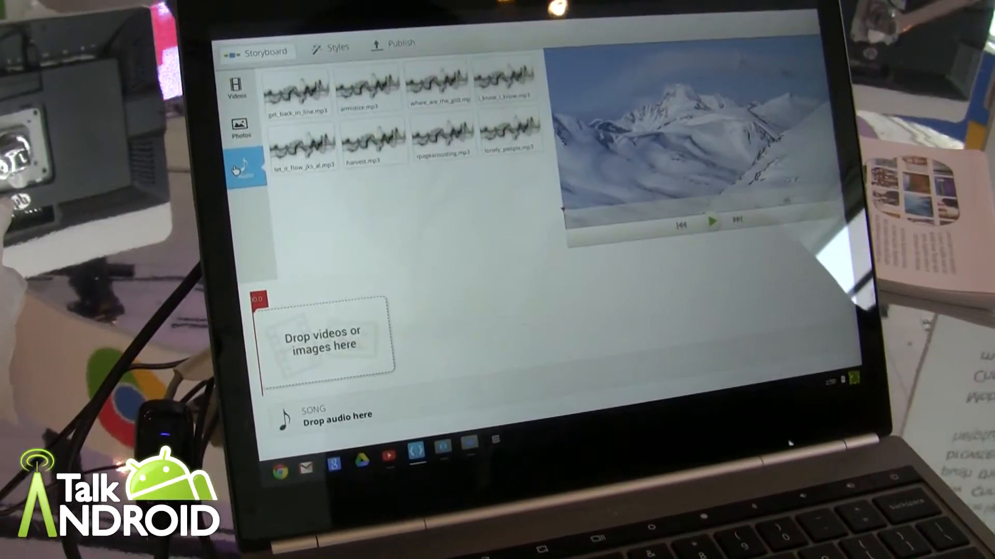
click(239, 123)
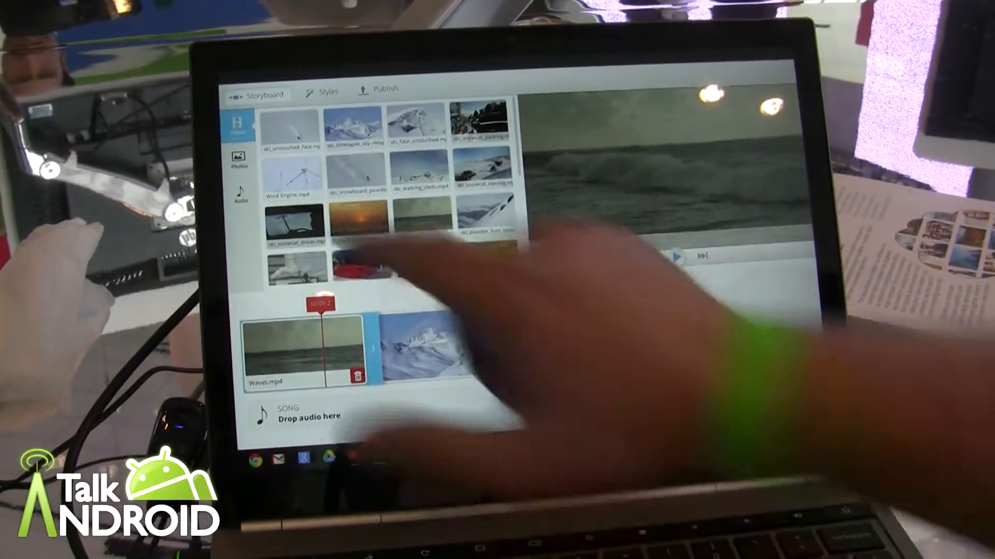
Switch the media library to the Photos category
click(236, 159)
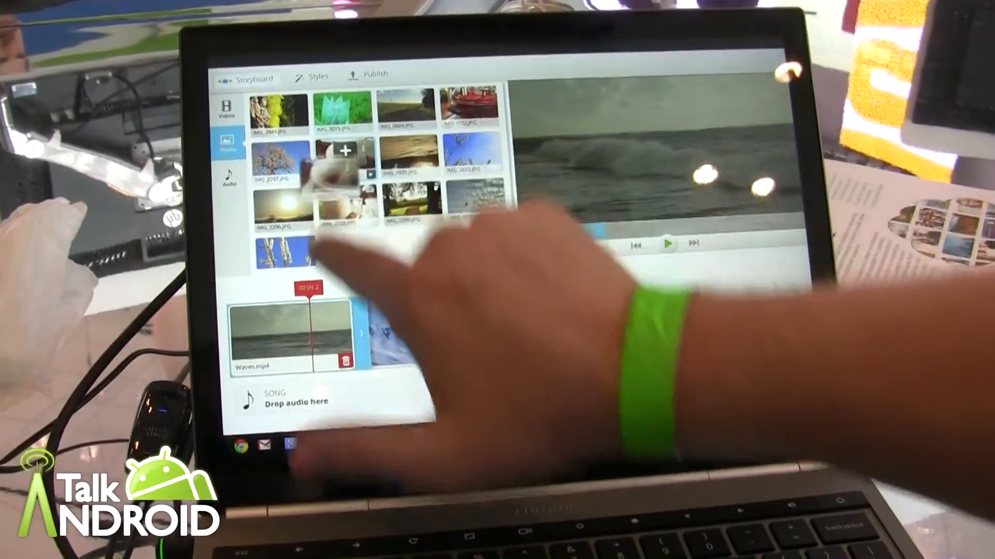